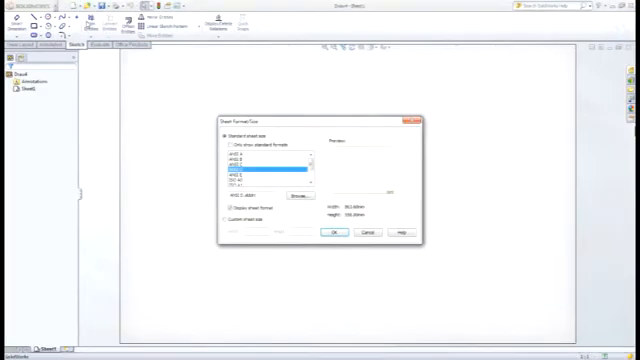
Pick a standard sheet size for the new drawing
left_click(329, 231)
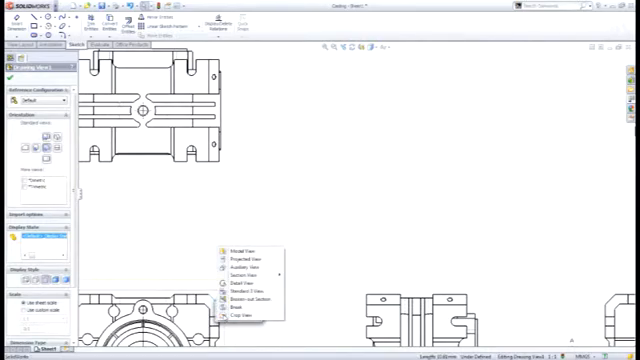
Draw a rectangle around section view C-C and bring up its drawing view options
left_click(234, 262)
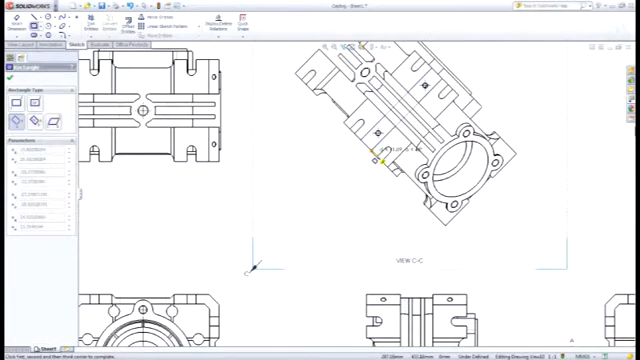
right_click(380, 160)
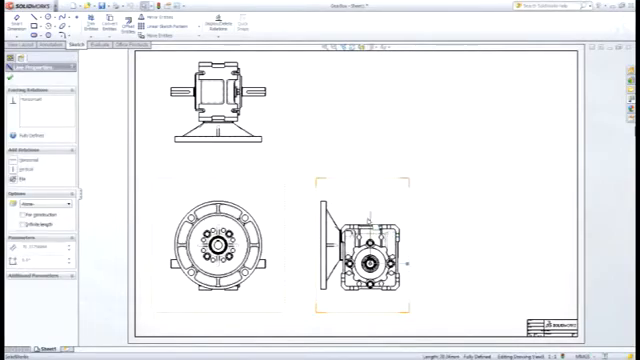
Bring up the drawing view types for the sketched lines on the gearbox side view
right_click(375, 215)
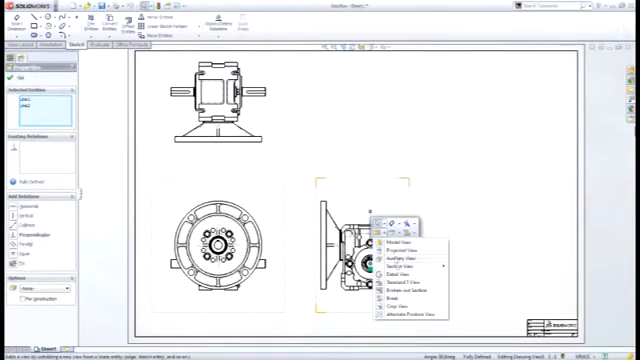